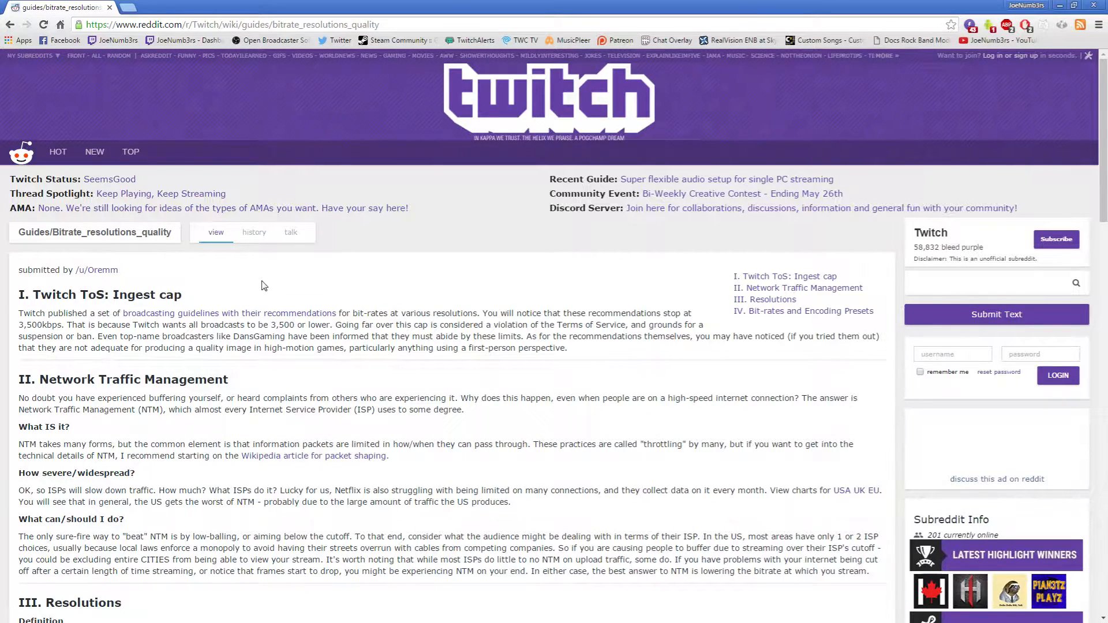
mouse_move(276, 285)
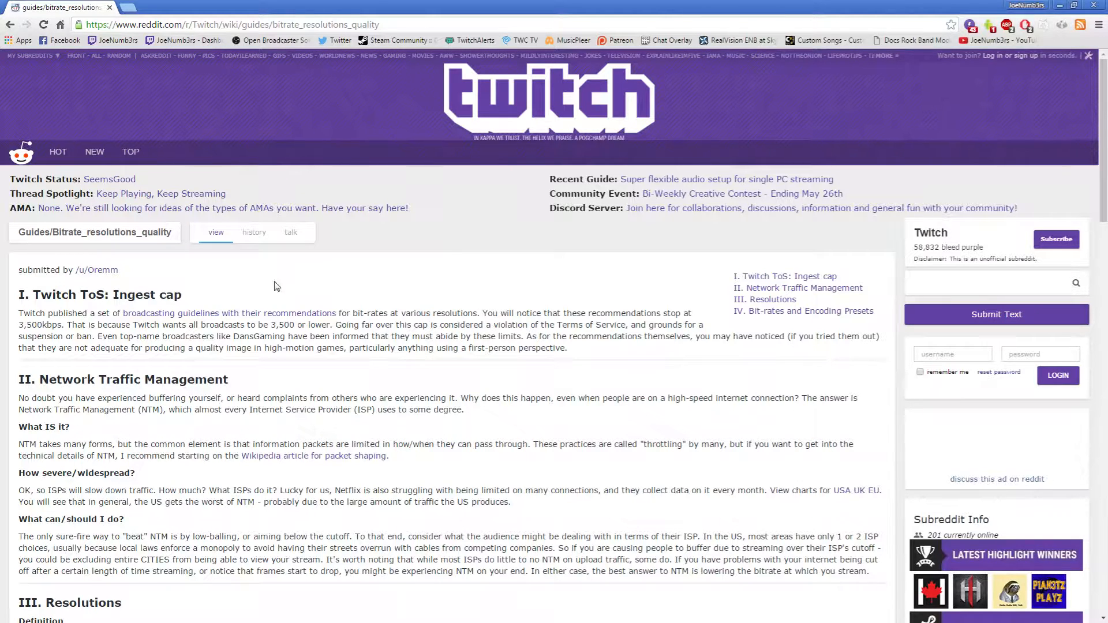
Scroll the Reddit guide to section III Resolutions with the Image Fidelity passage and 0.1 BPP x264 formula
double_click(101, 270)
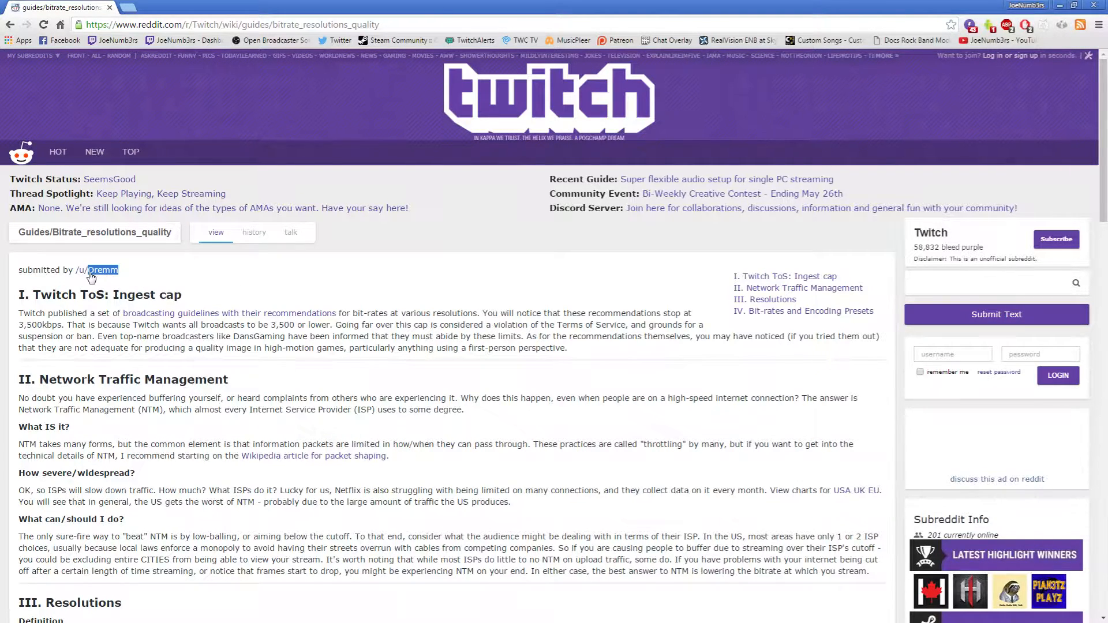
mouse_move(272, 303)
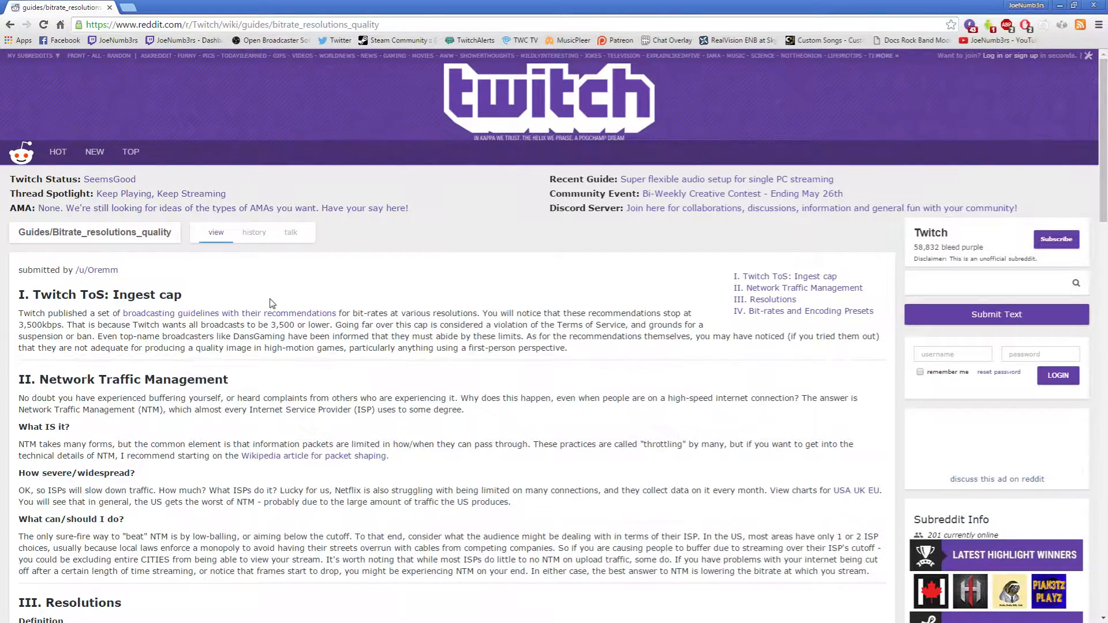
scroll(down, 3)
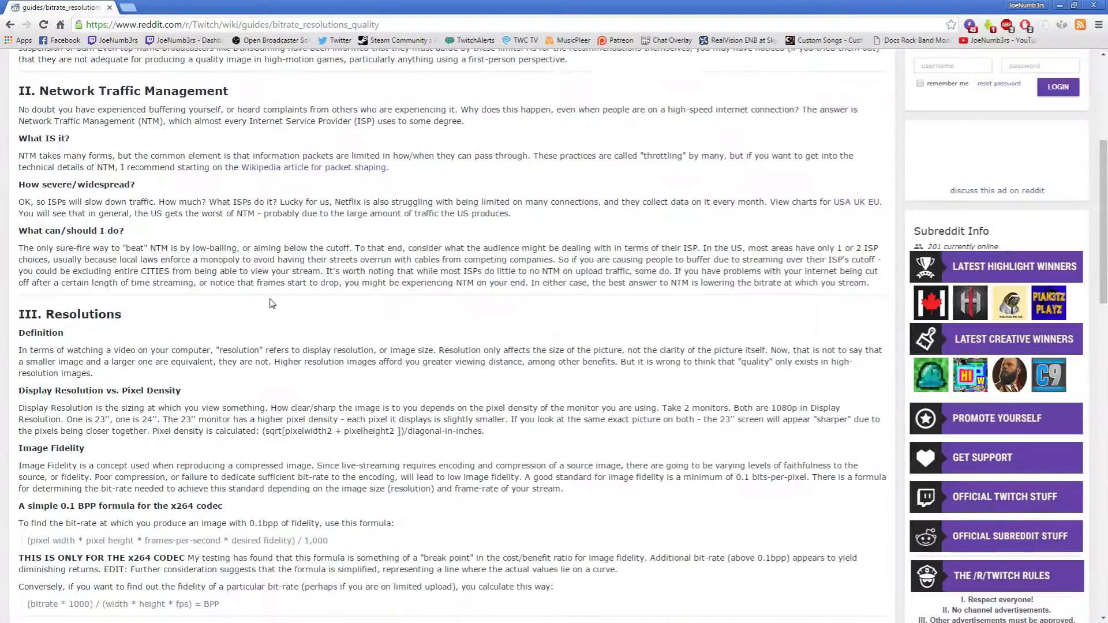
scroll(down, 3)
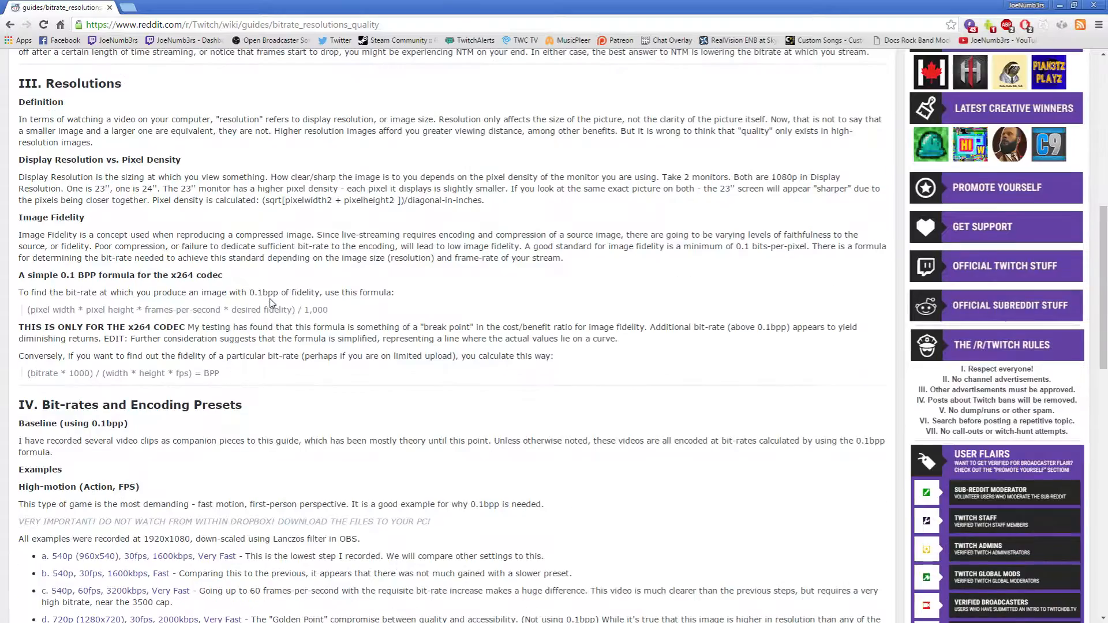
scroll(down, 3)
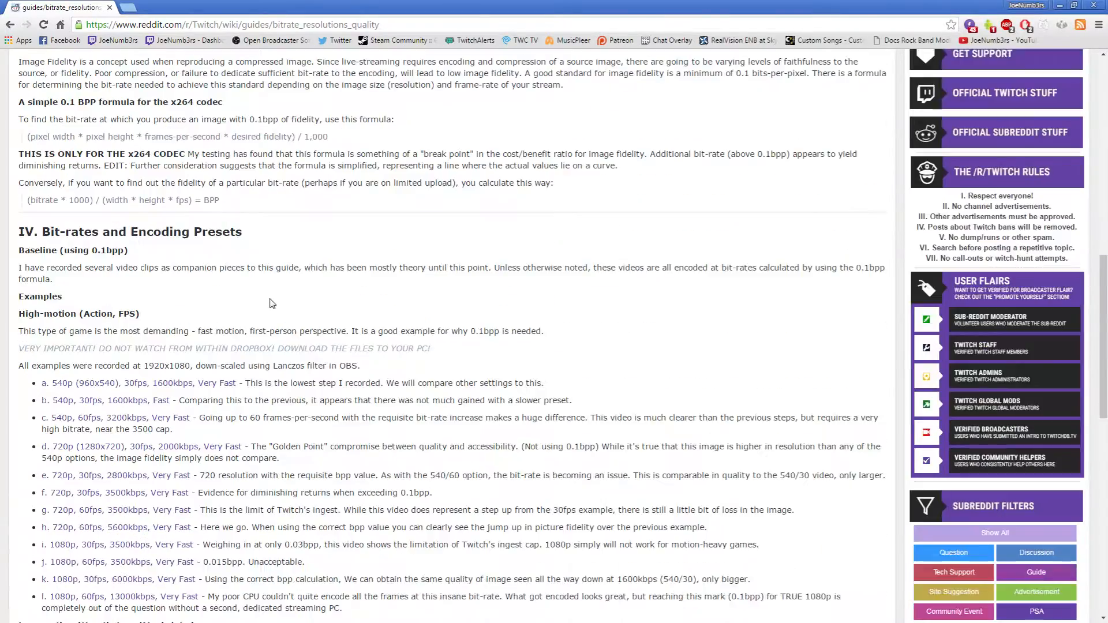
scroll(up, 3)
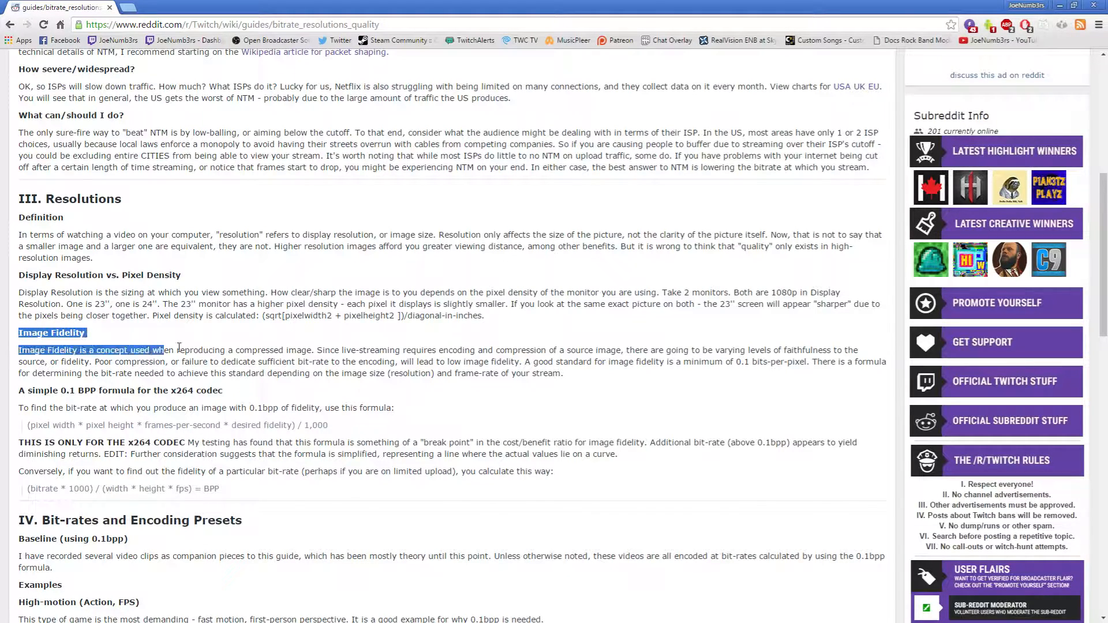
Clear the text highlights on the Image Fidelity paragraph of the guide
click(219, 373)
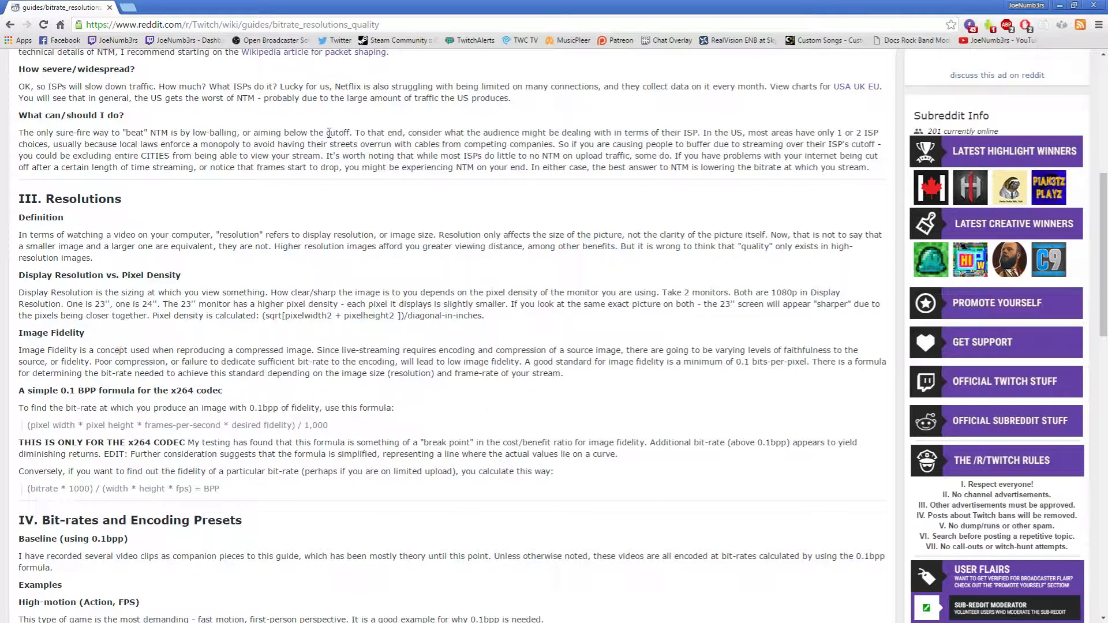
mouse_move(346, 119)
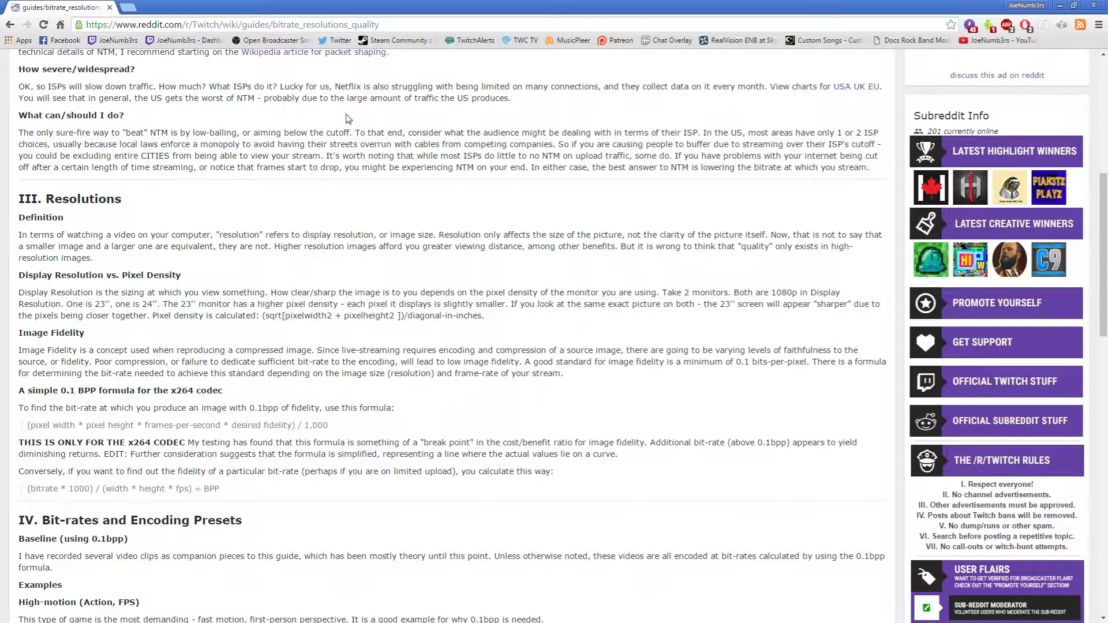
mouse_move(105, 361)
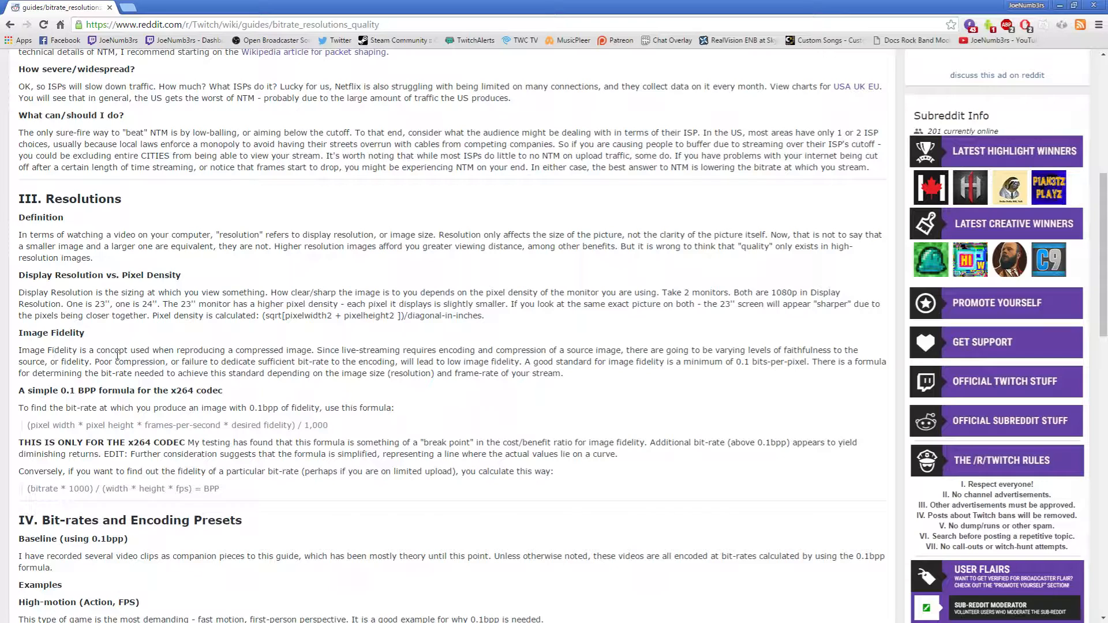
mouse_move(240, 351)
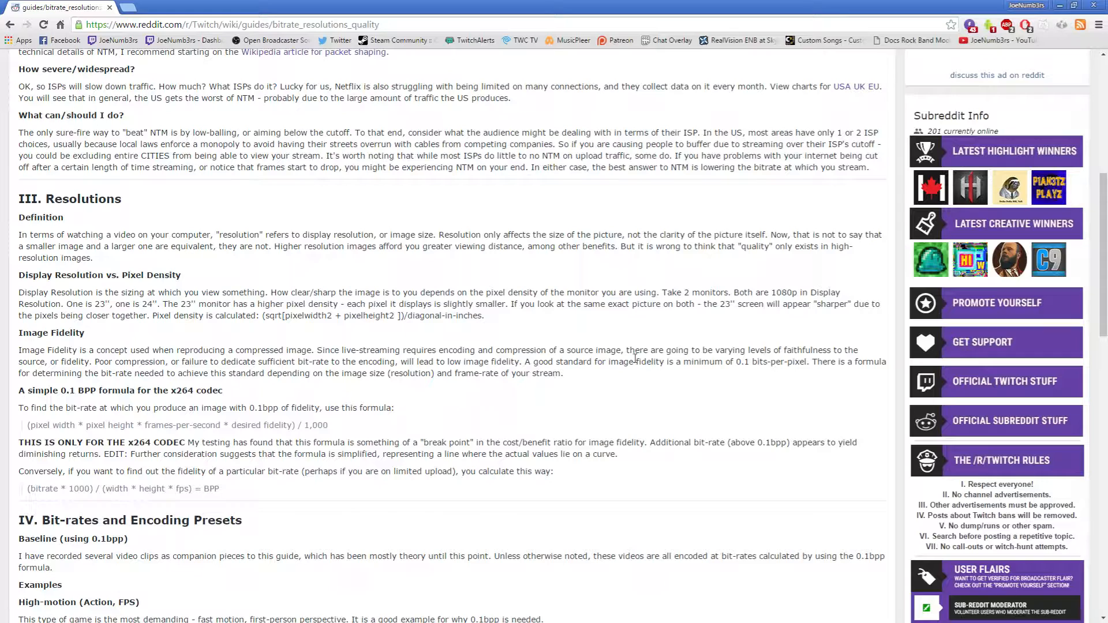
mouse_move(77, 363)
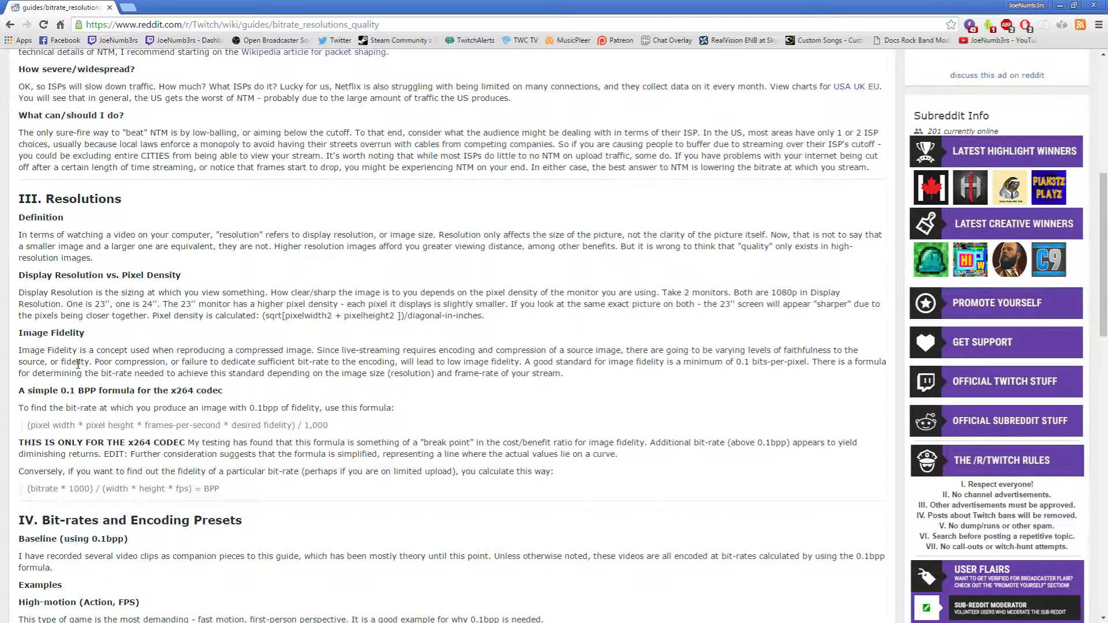
mouse_move(234, 363)
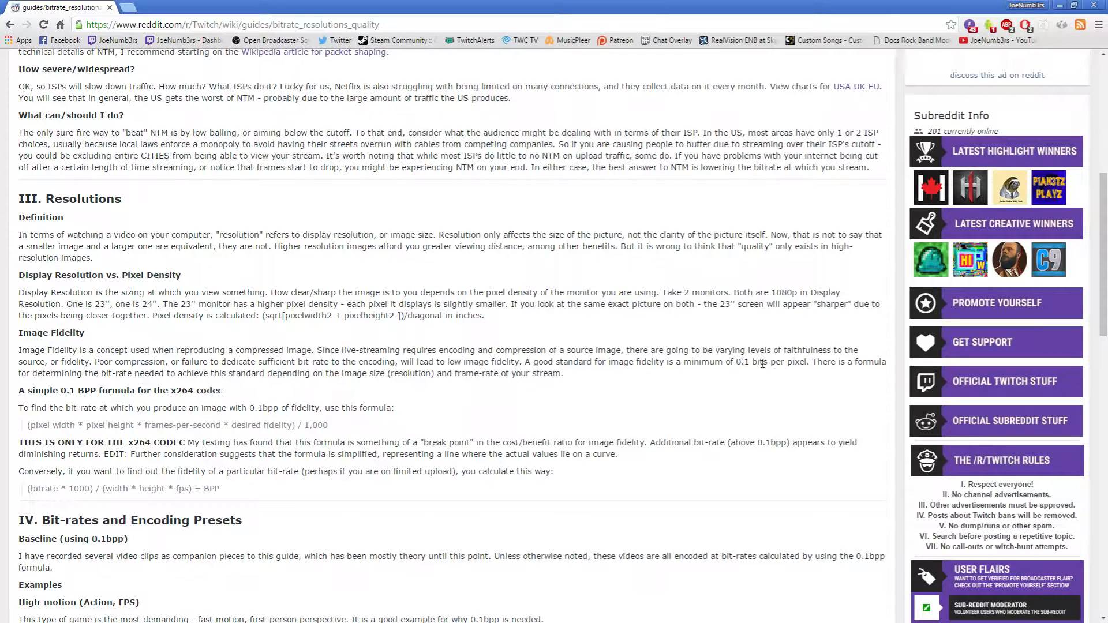
mouse_move(70, 373)
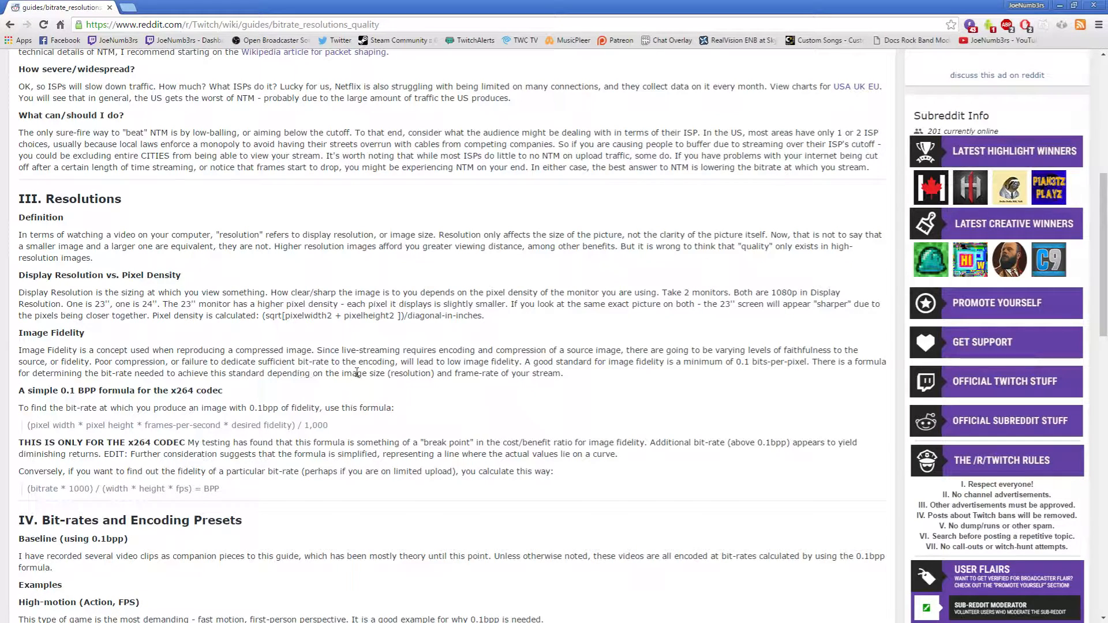
mouse_move(562, 373)
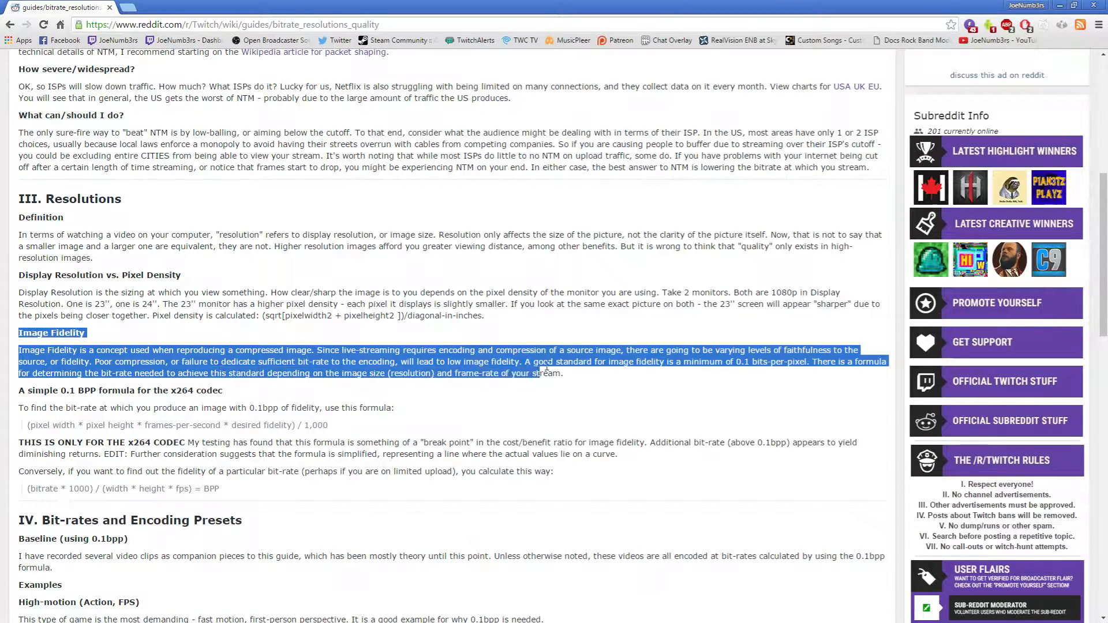
click(576, 375)
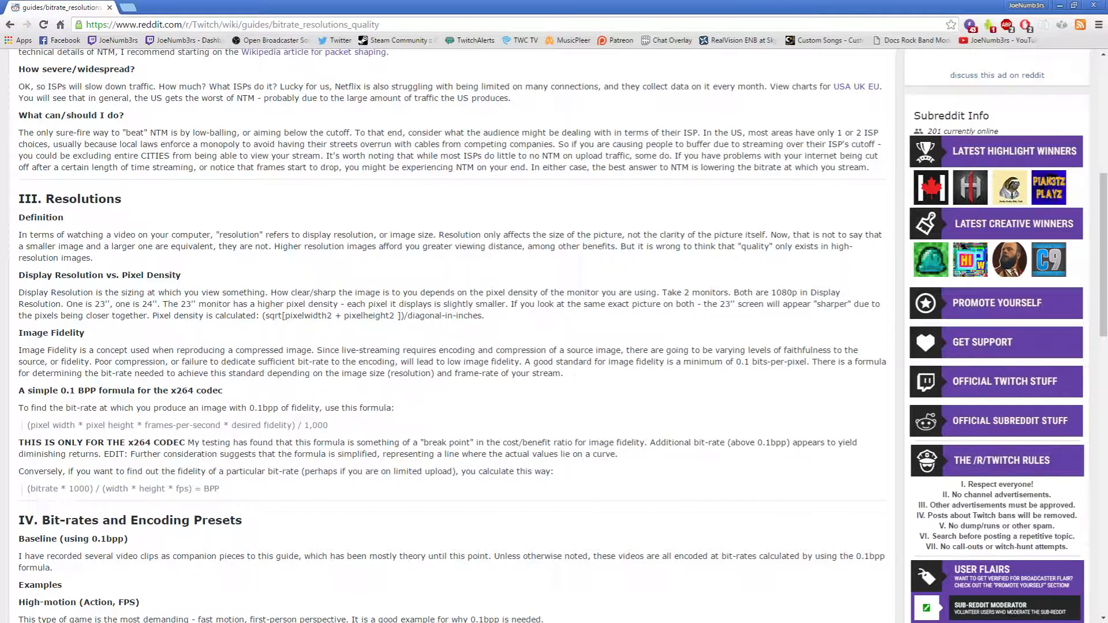
mouse_move(632, 276)
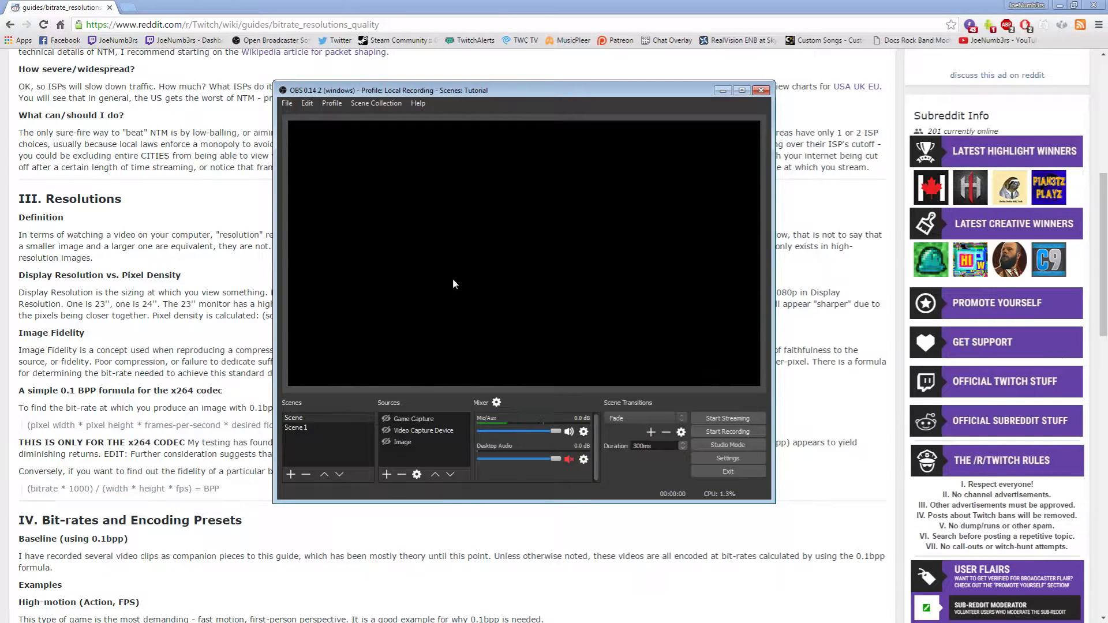
Show OBS Settings > Output > Streaming: x264 encoder, CBR rate control, bitrate 2765, veryfast
click(727, 458)
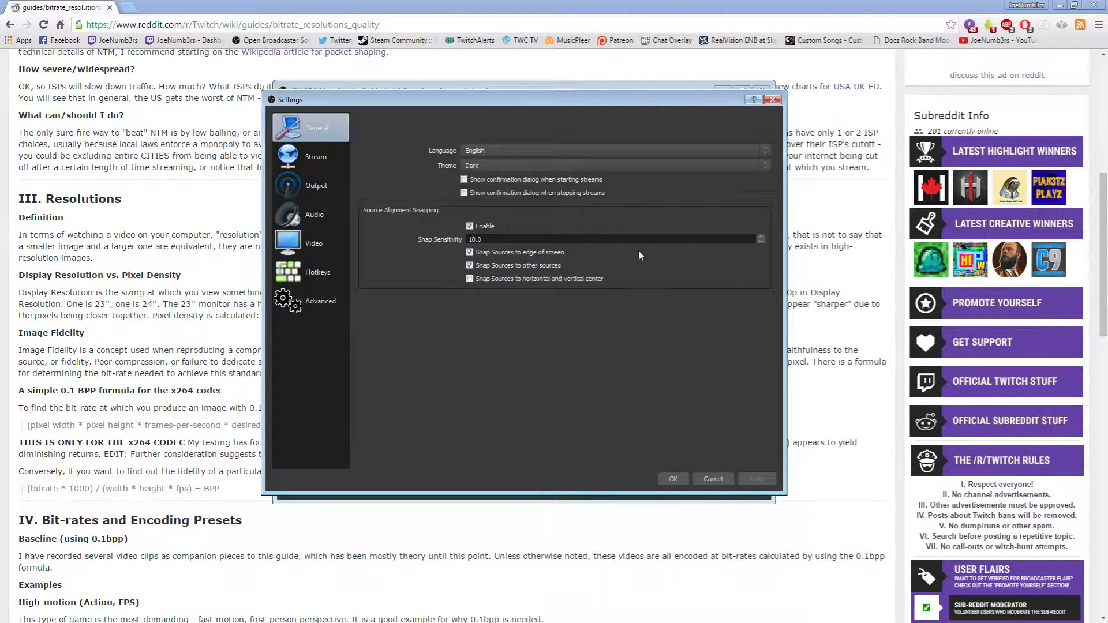
click(316, 156)
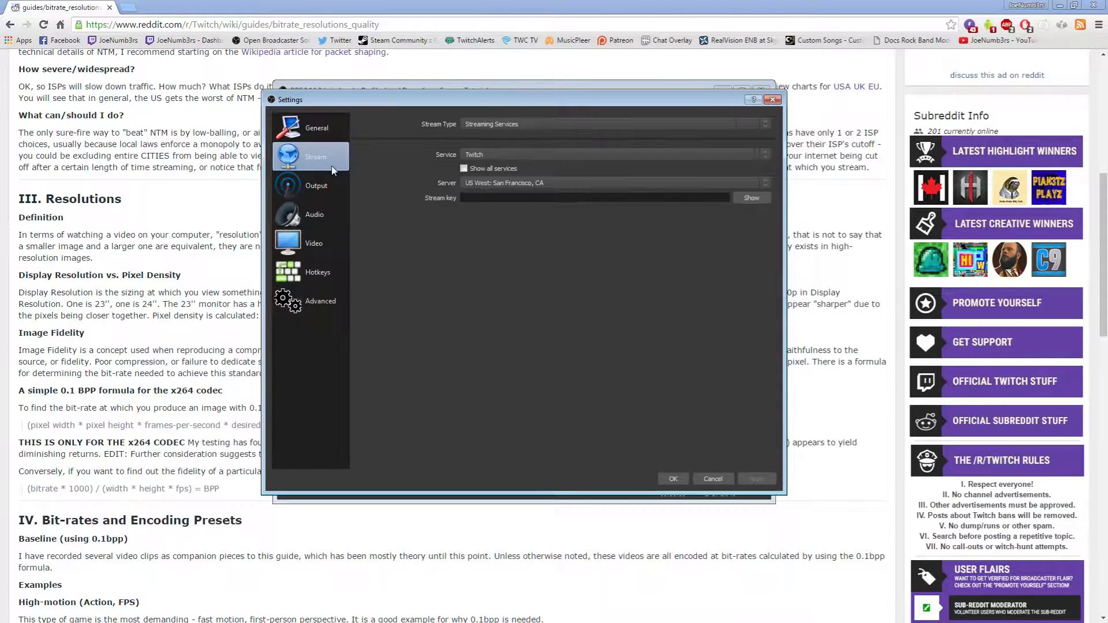
click(316, 185)
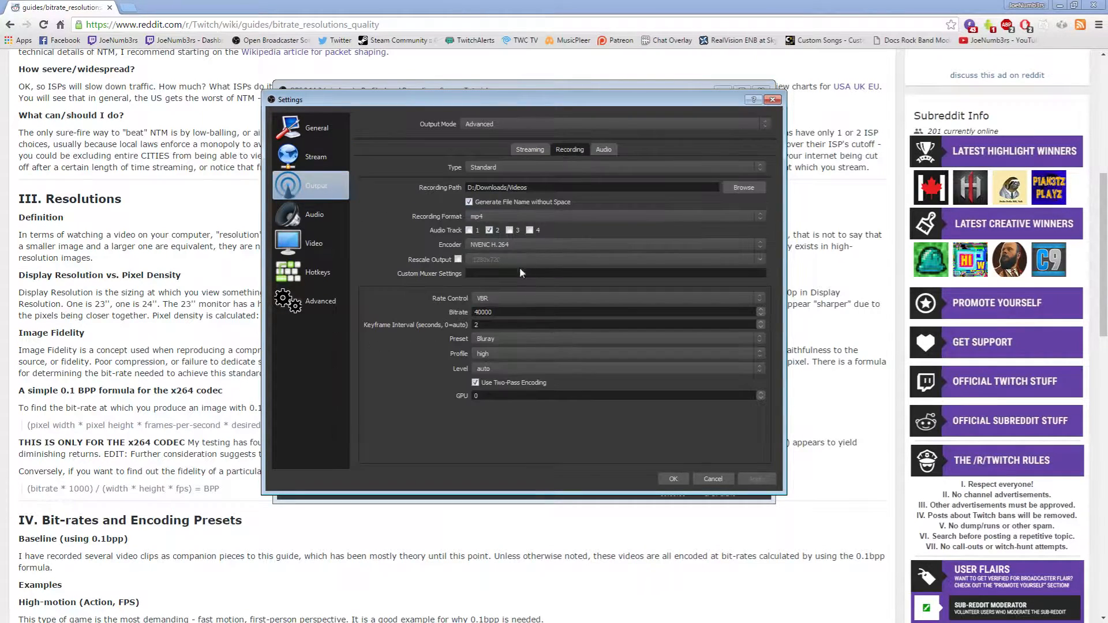
click(530, 148)
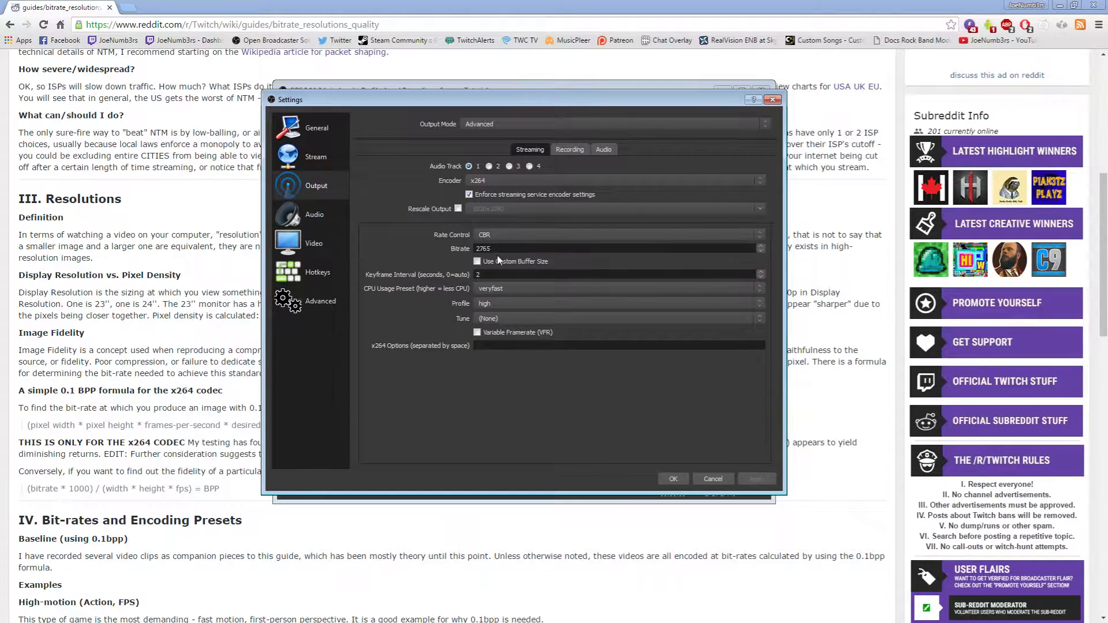
Keep bitrate 2765 and veryfast CPU preset, then bring the Reddit bitrate guide to the front
click(495, 248)
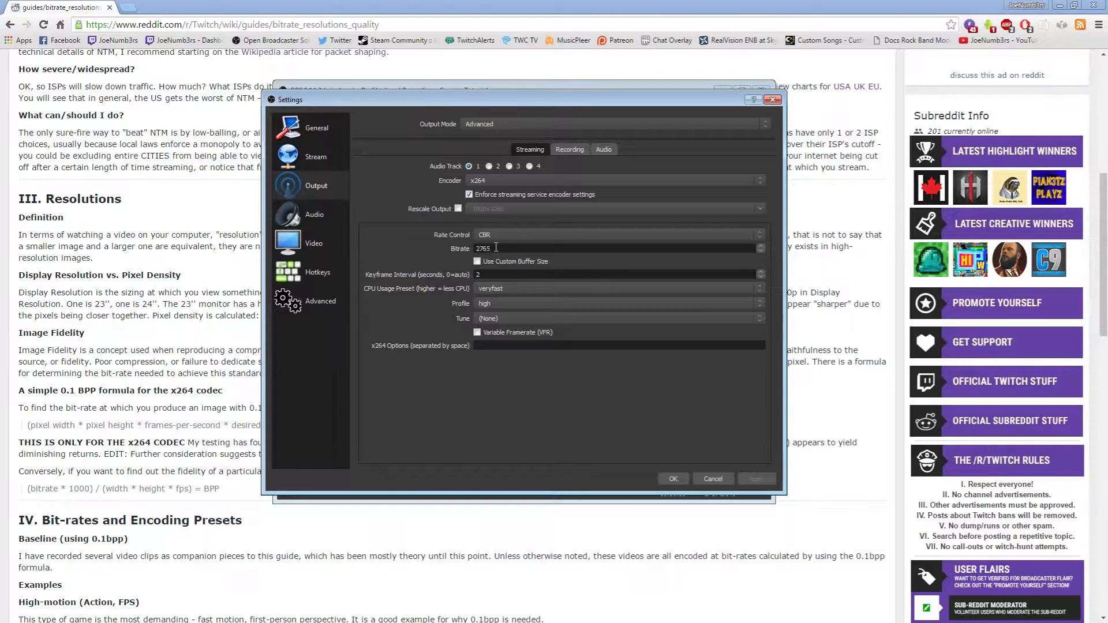
mouse_move(513, 294)
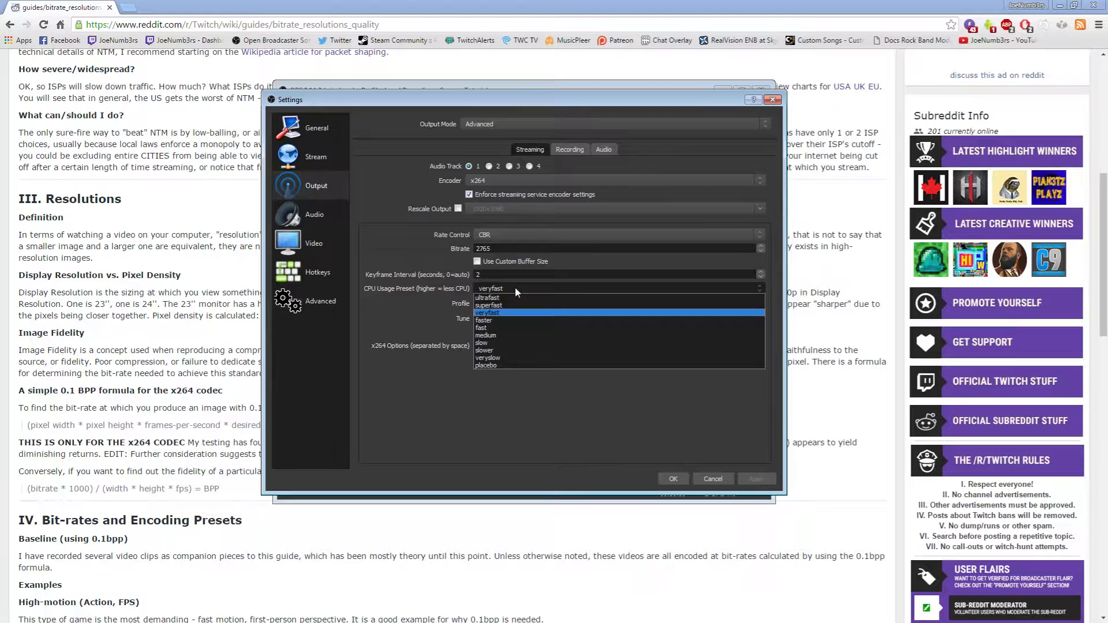
click(486, 312)
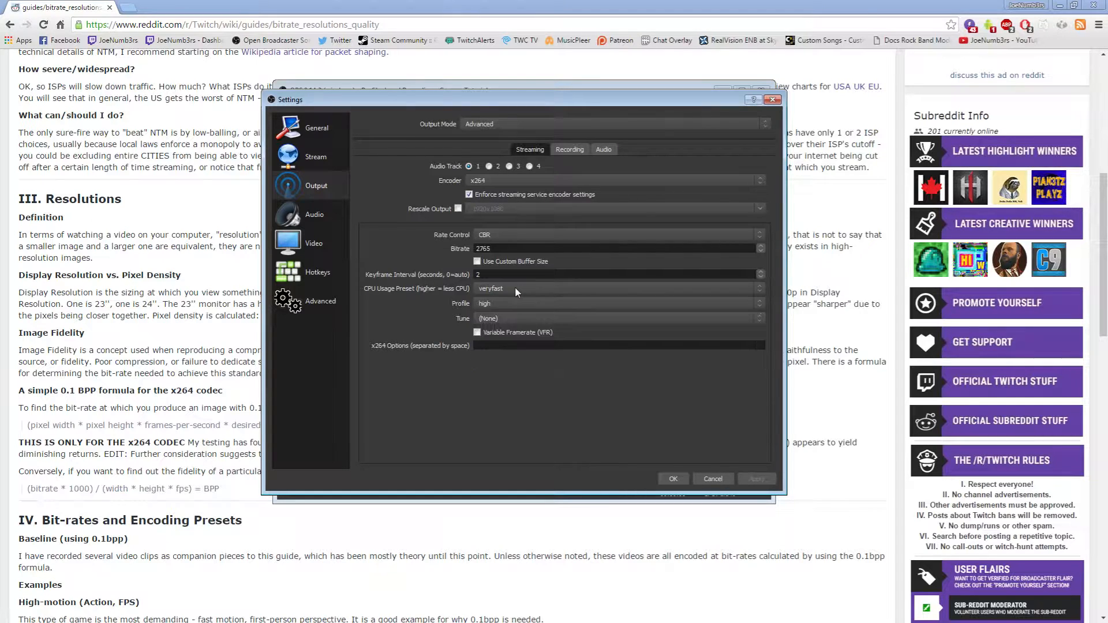
triple_click(482, 248)
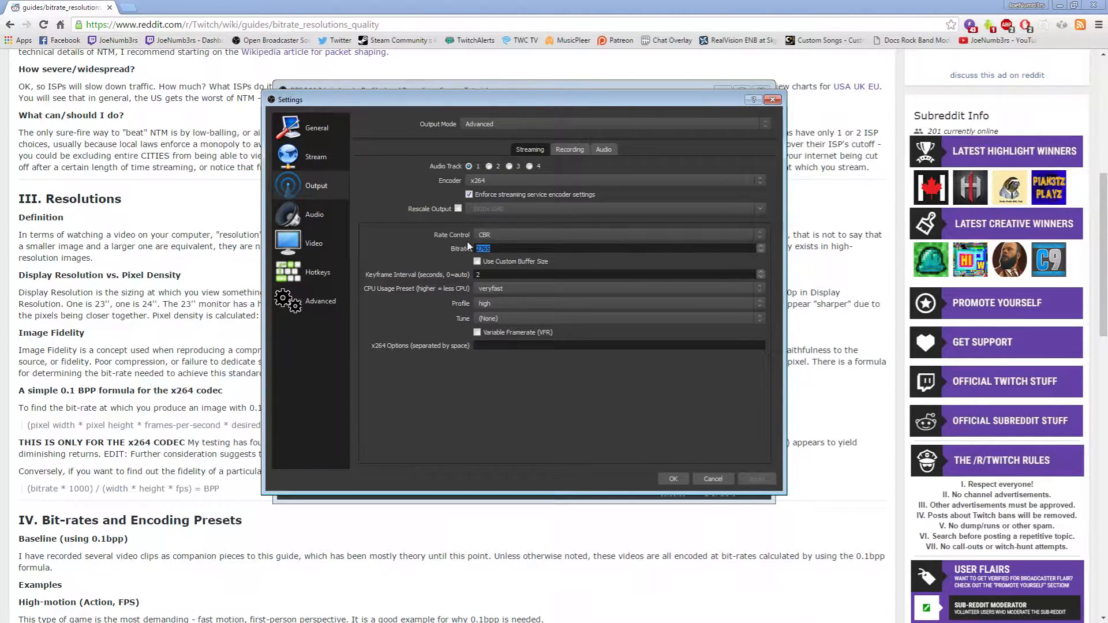
click(712, 478)
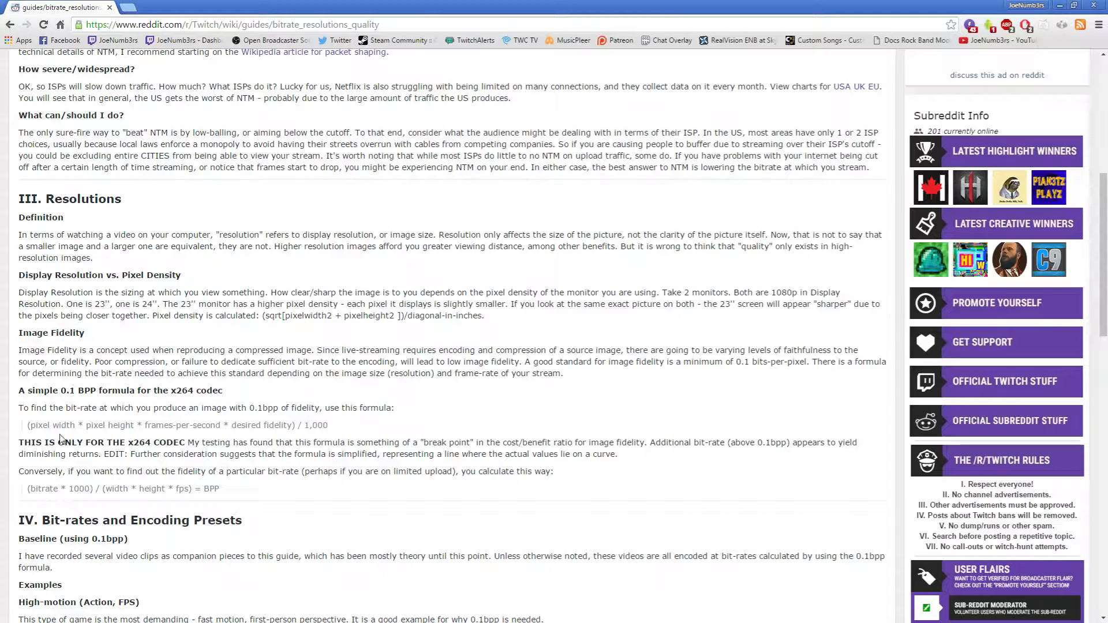
mouse_move(78, 391)
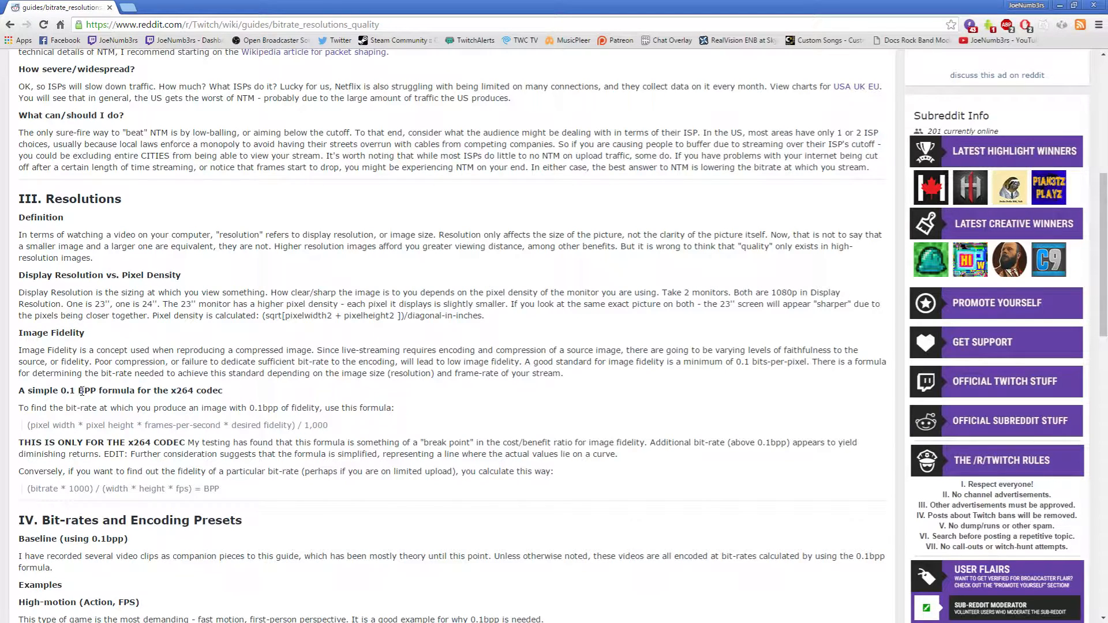
Select a word in the guide's 0.1 BPP x264 formula heading
double_click(89, 391)
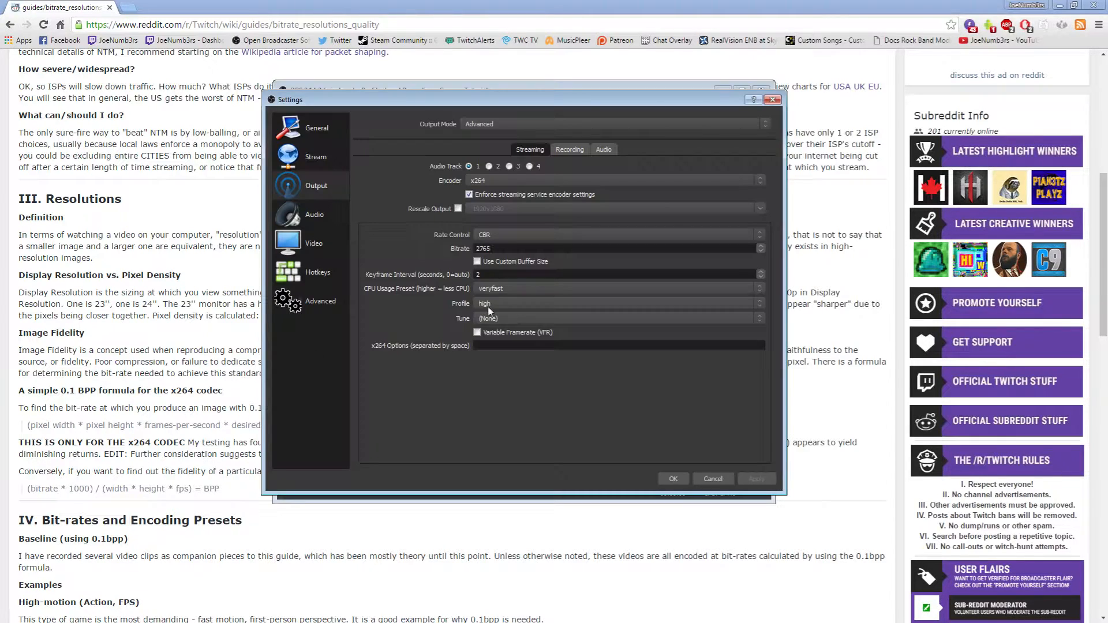
Check the Video canvas resolution and FPS, then save the x264 CBR 2765 settings with OK
triple_click(495, 248)
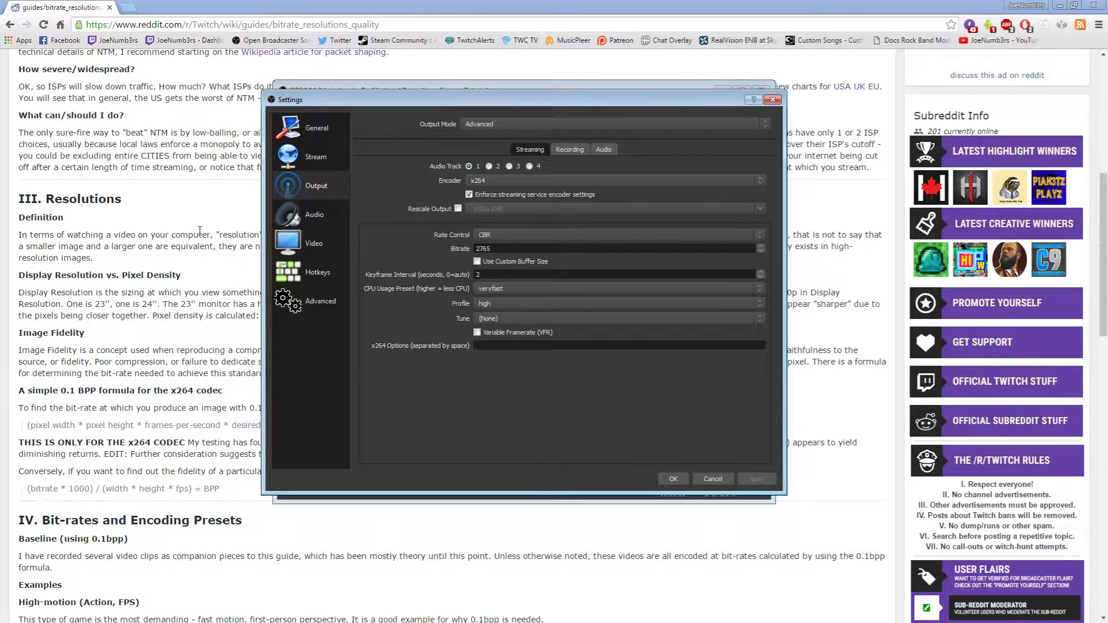
mouse_move(370, 280)
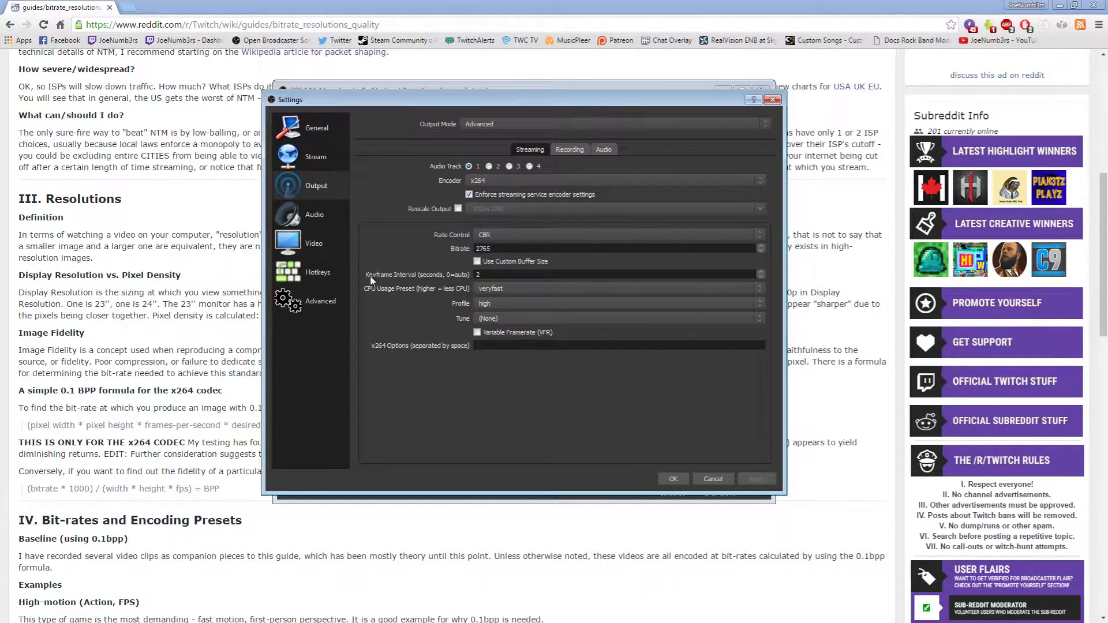
click(314, 243)
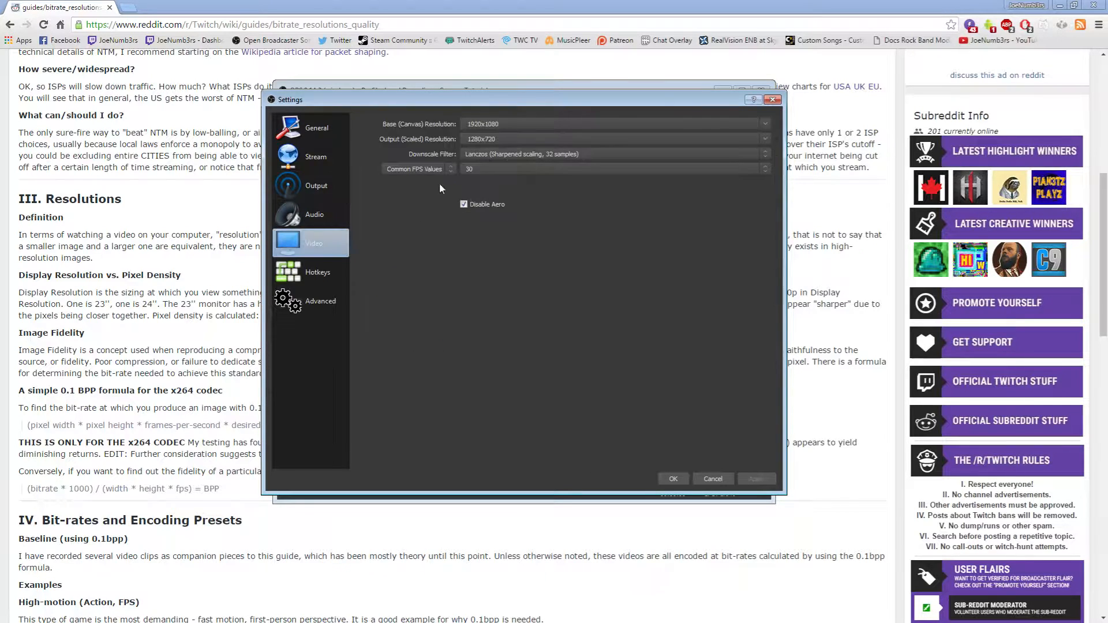
click(316, 185)
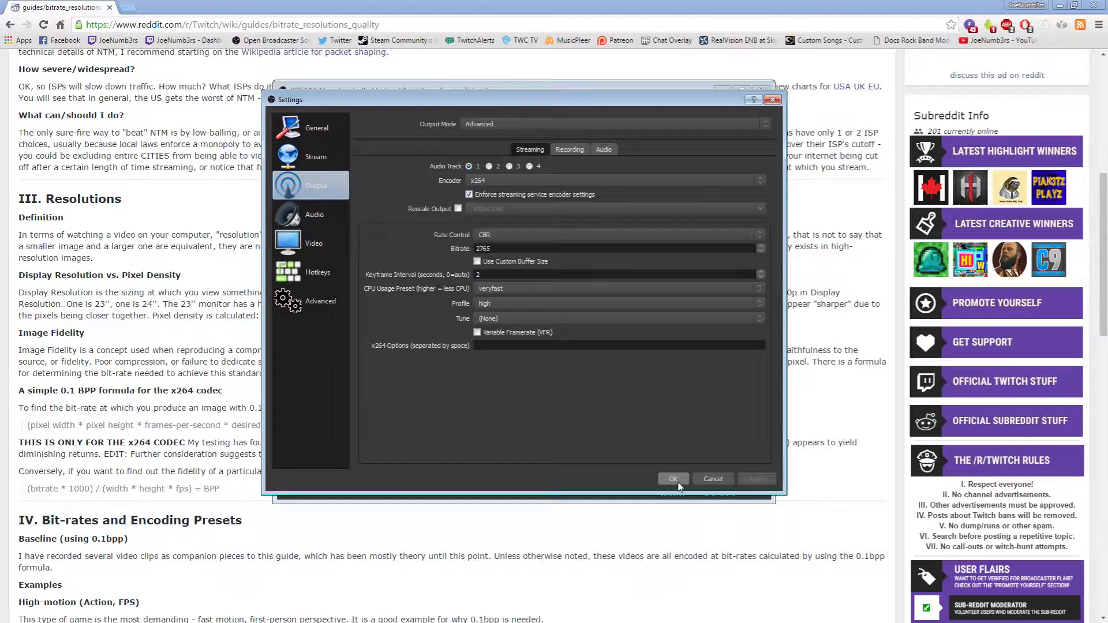
click(672, 478)
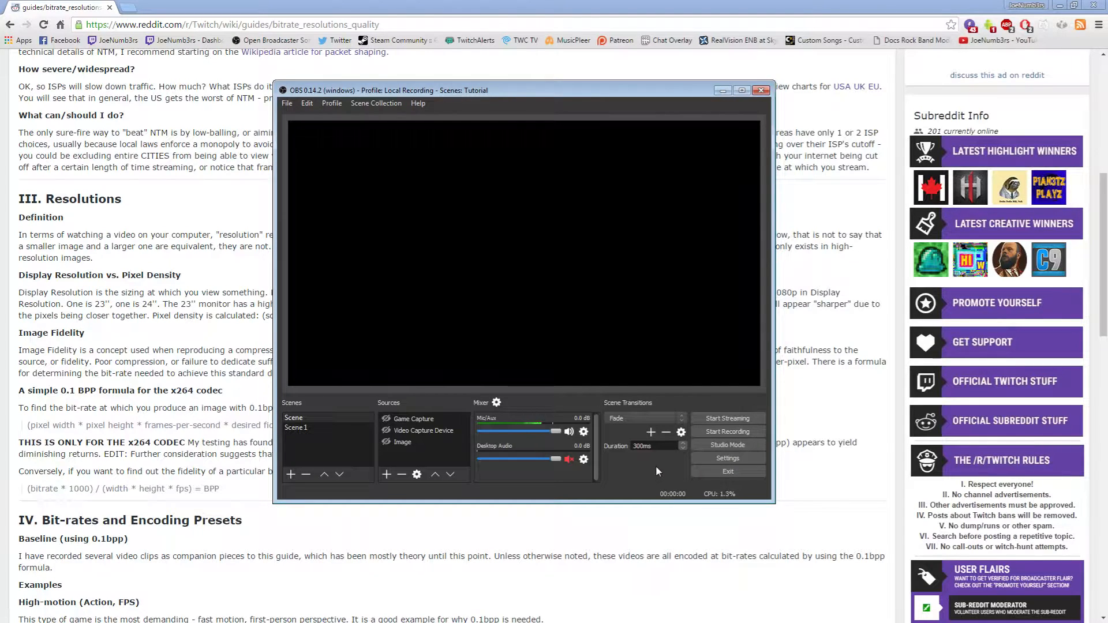